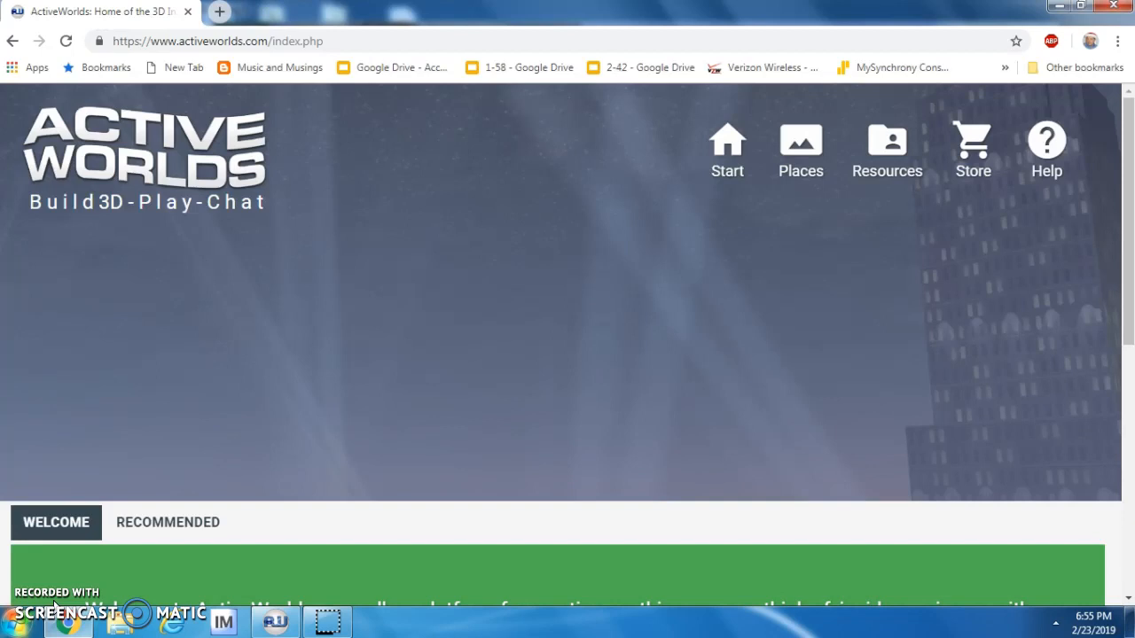
mouse_move(656, 213)
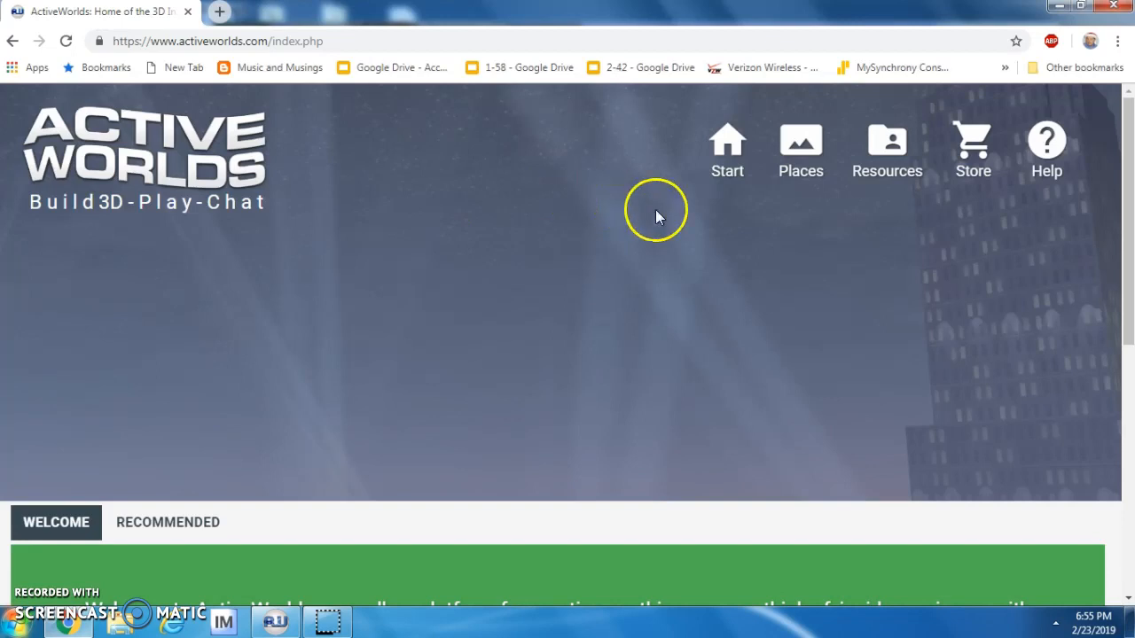
mouse_move(727, 142)
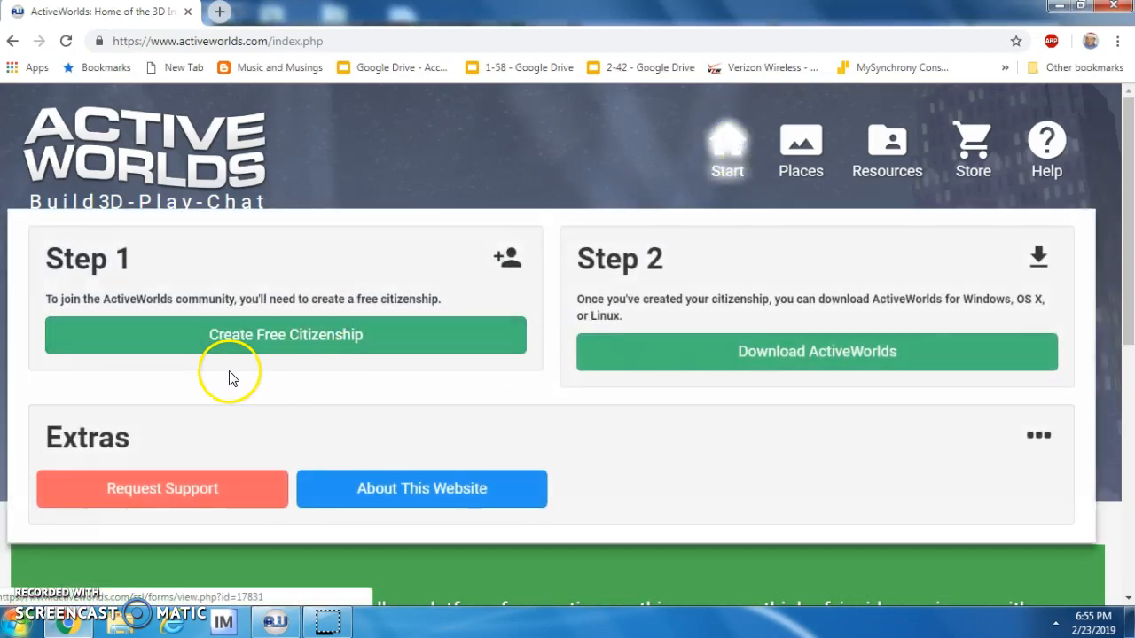
mouse_move(280, 344)
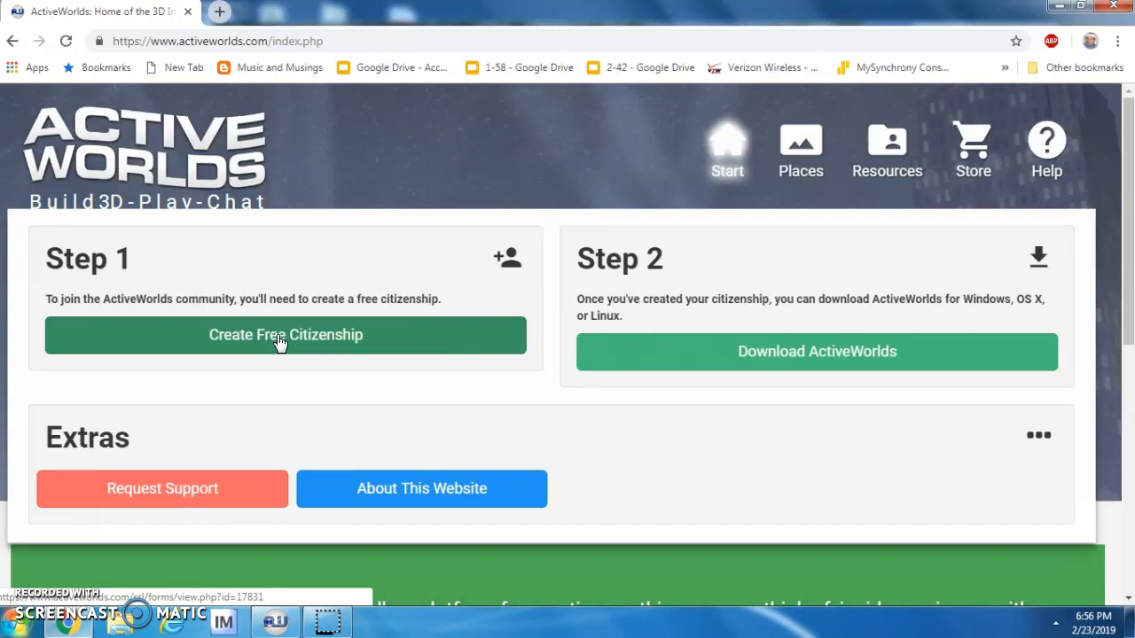
mouse_move(780, 351)
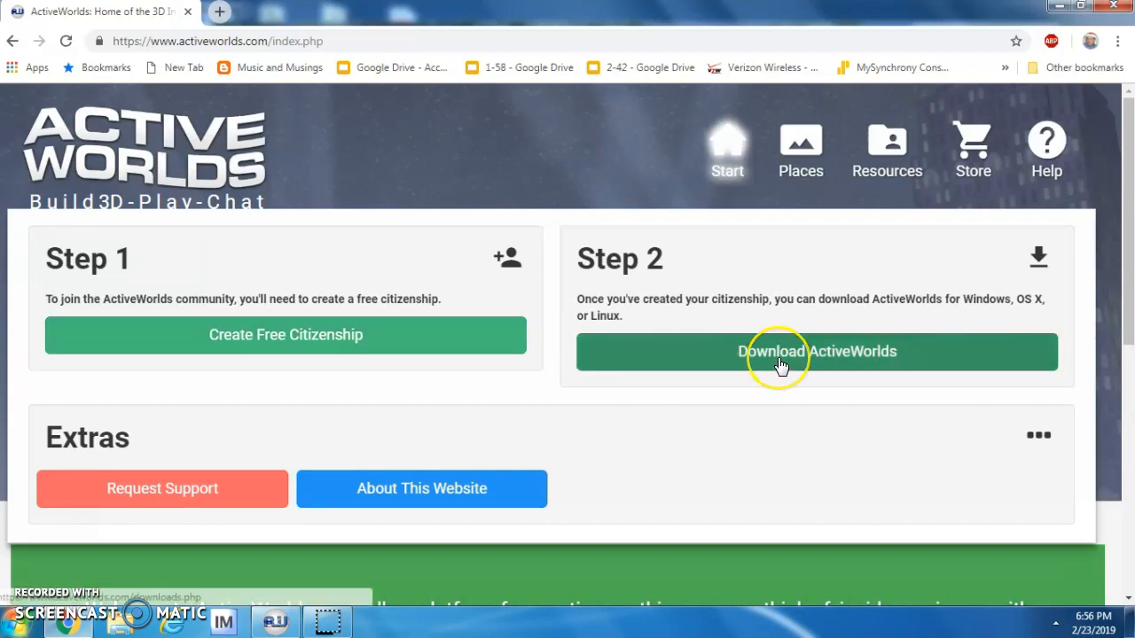
mouse_move(782, 365)
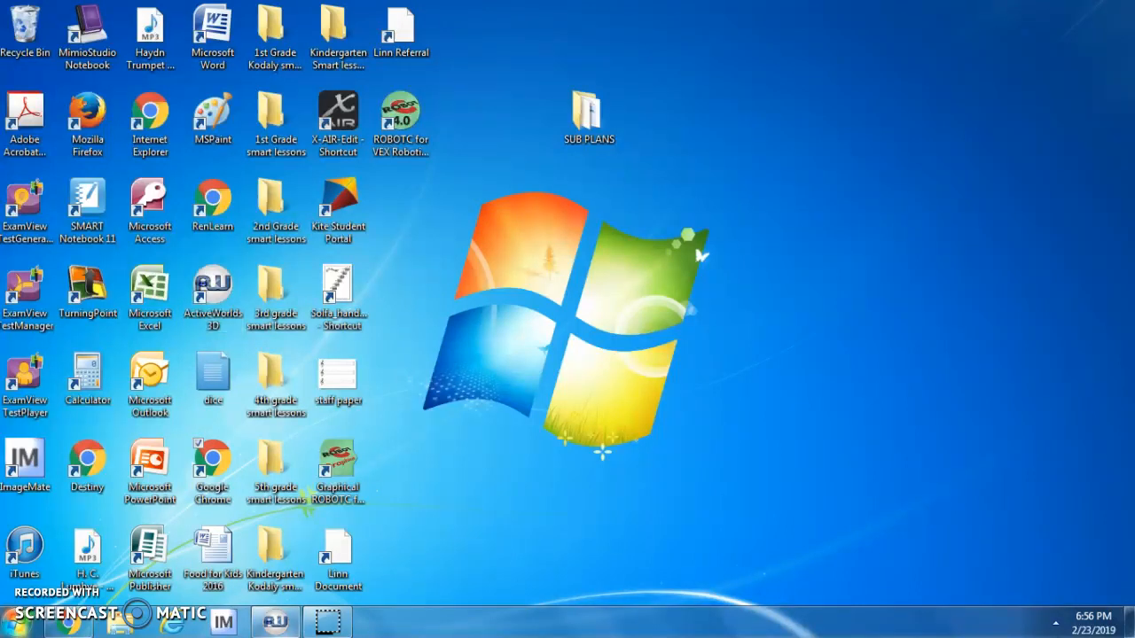
Step: Launch the ActiveWorlds browser from the desktop and load into AlphaWorld's entry plaza
left_click(273, 621)
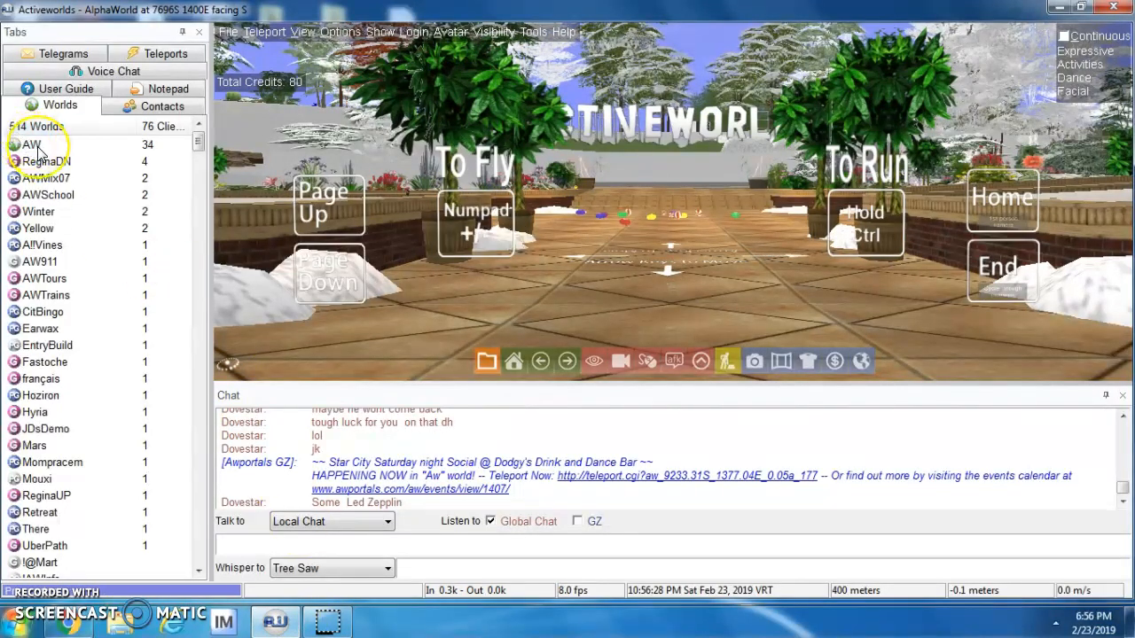
mouse_move(671, 213)
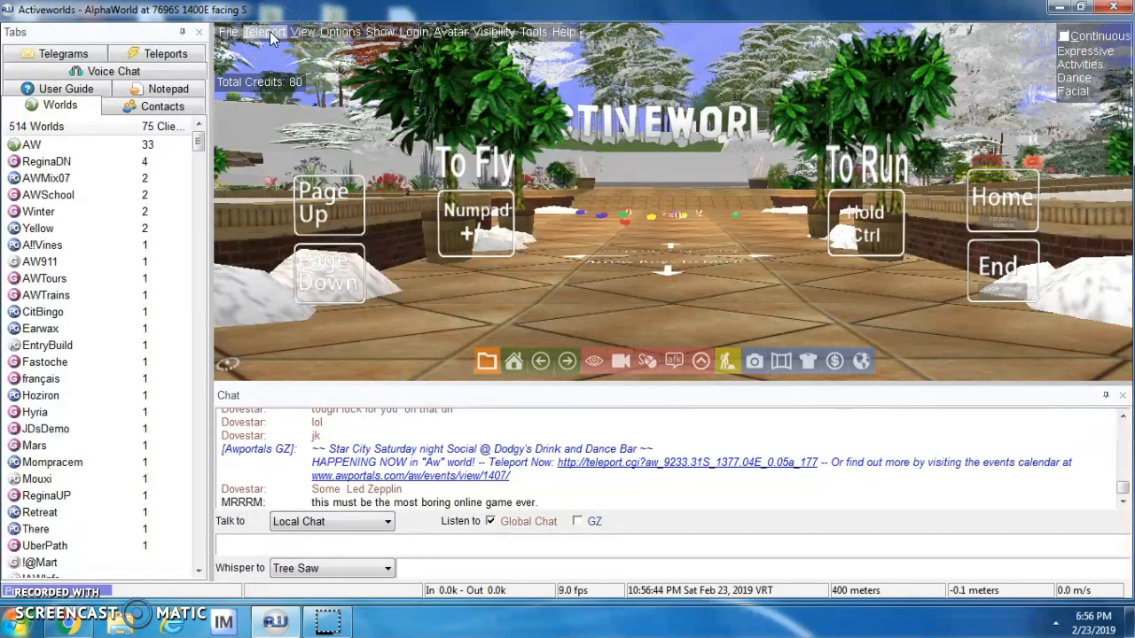
Step: Set up a teleport in world aw with coordinates 1620s 1620e entered
left_click(261, 32)
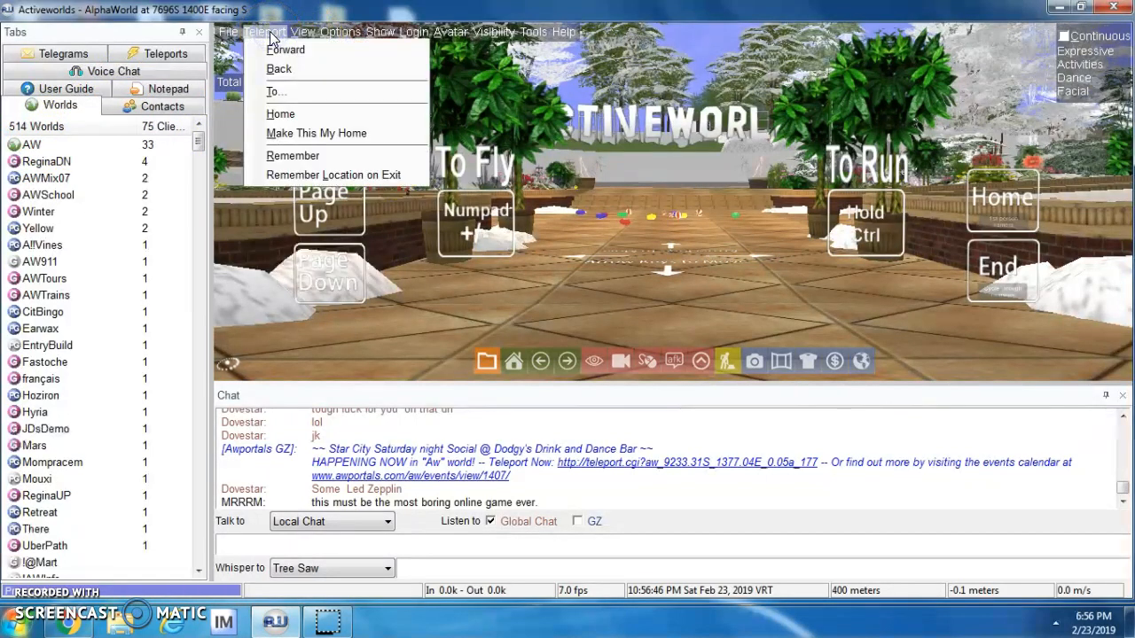
mouse_move(277, 92)
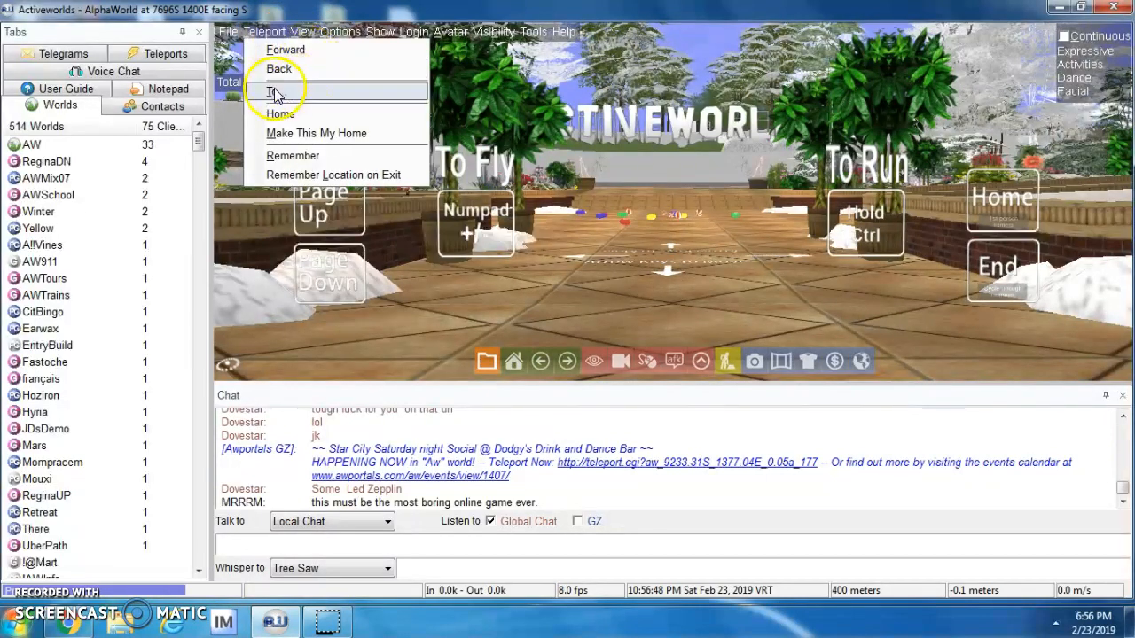
left_click(277, 92)
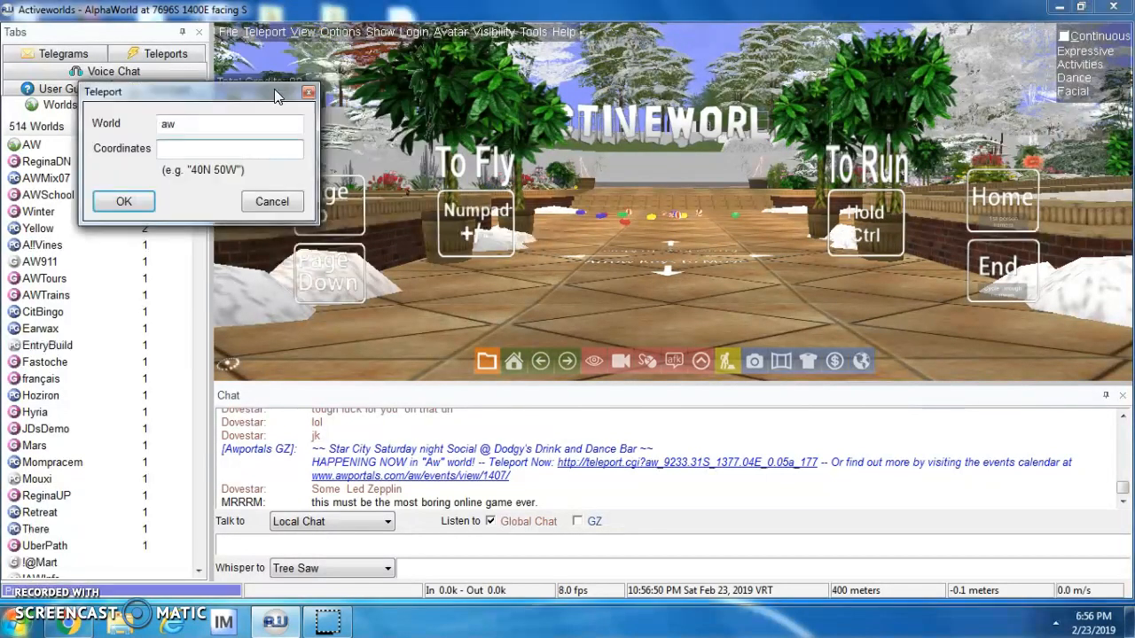
type("16")
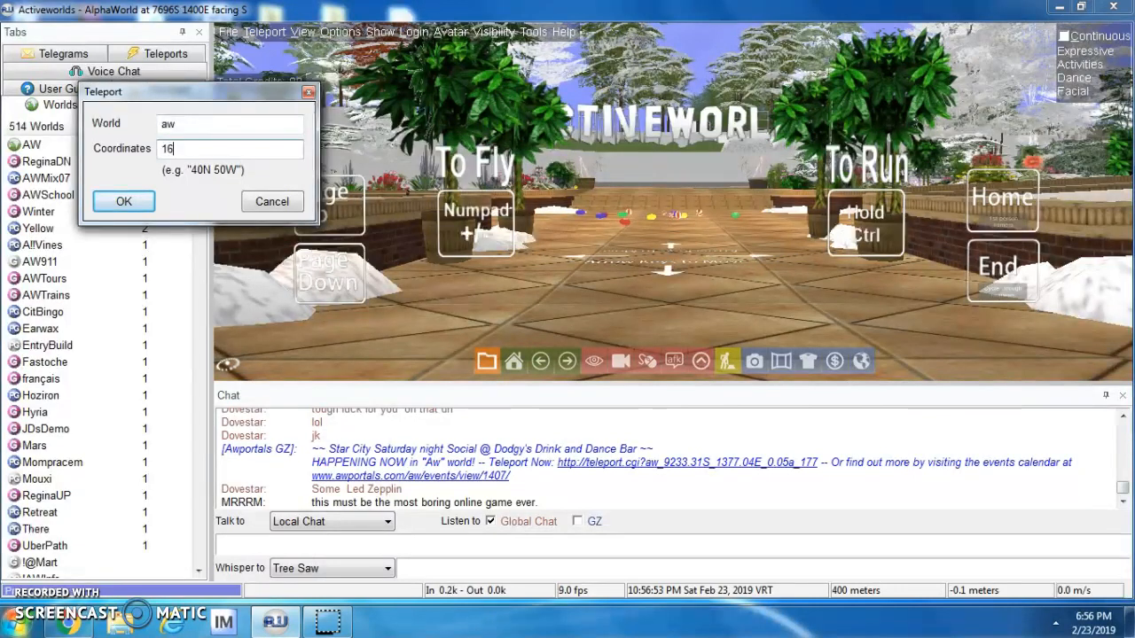
type("20s 16")
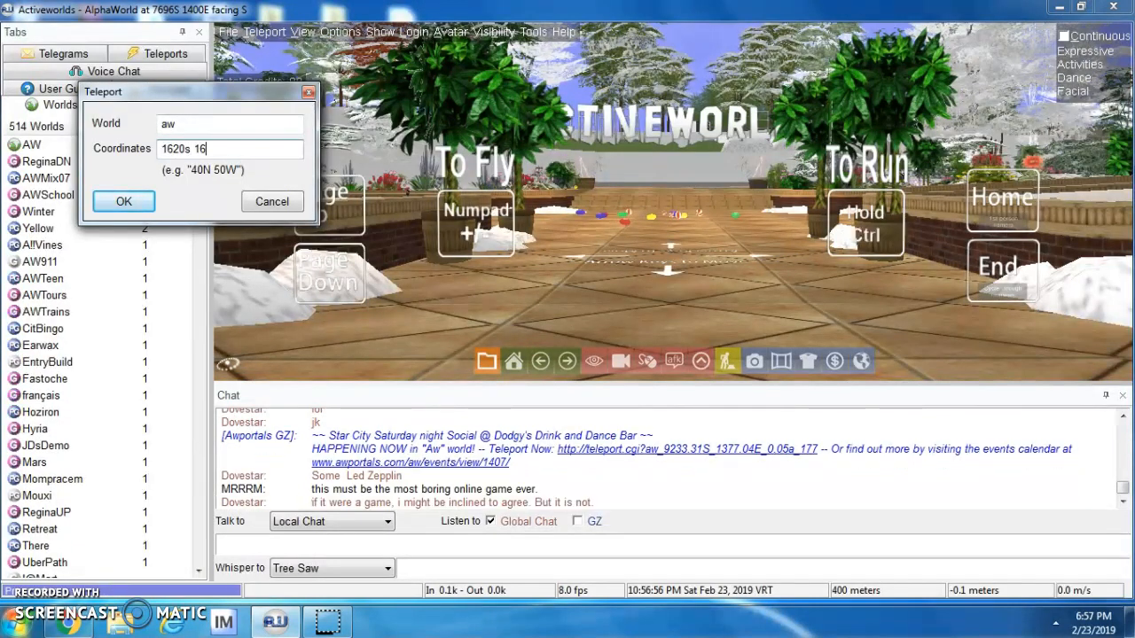
type("20e")
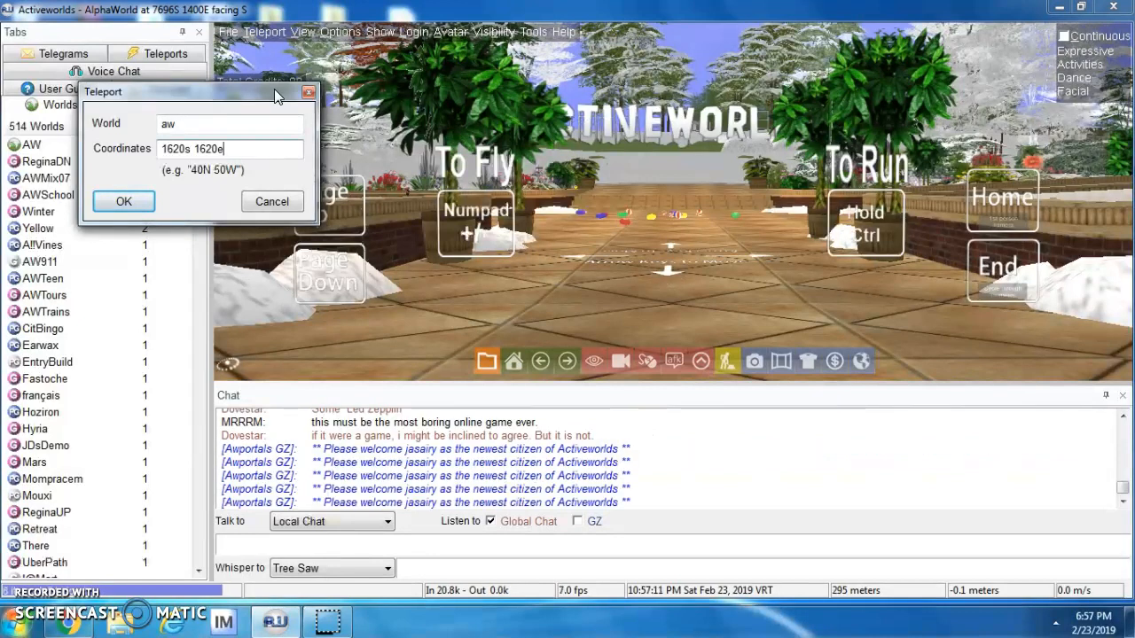
Step: Teleport to 1620s 1620e, arriving beside the avatar movement instruction billboards
left_click(124, 202)
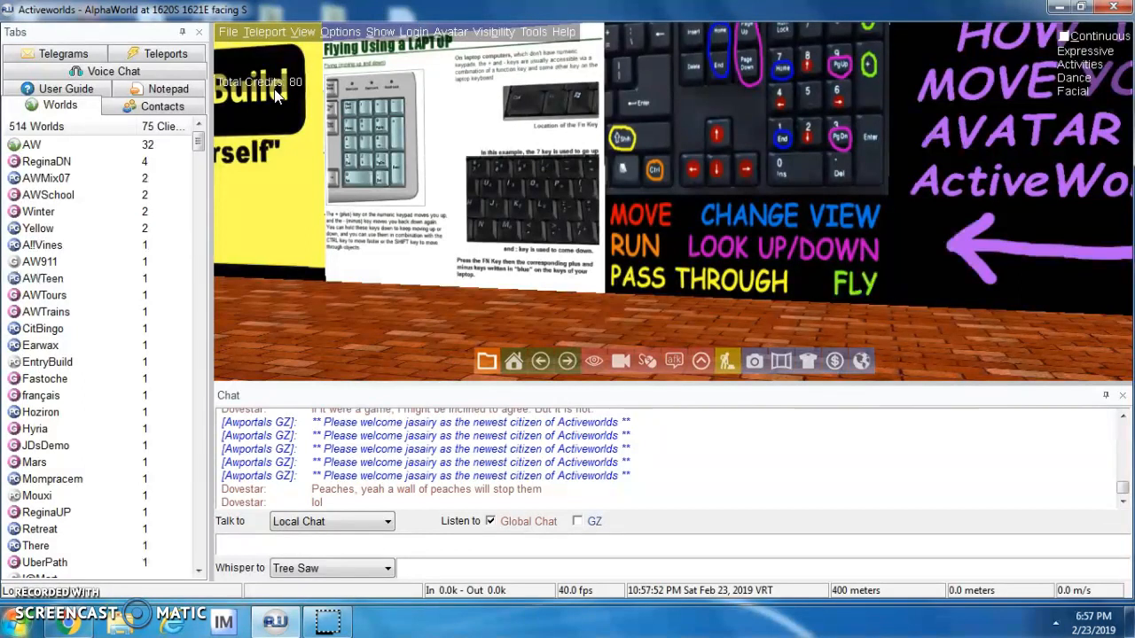
mouse_move(625, 142)
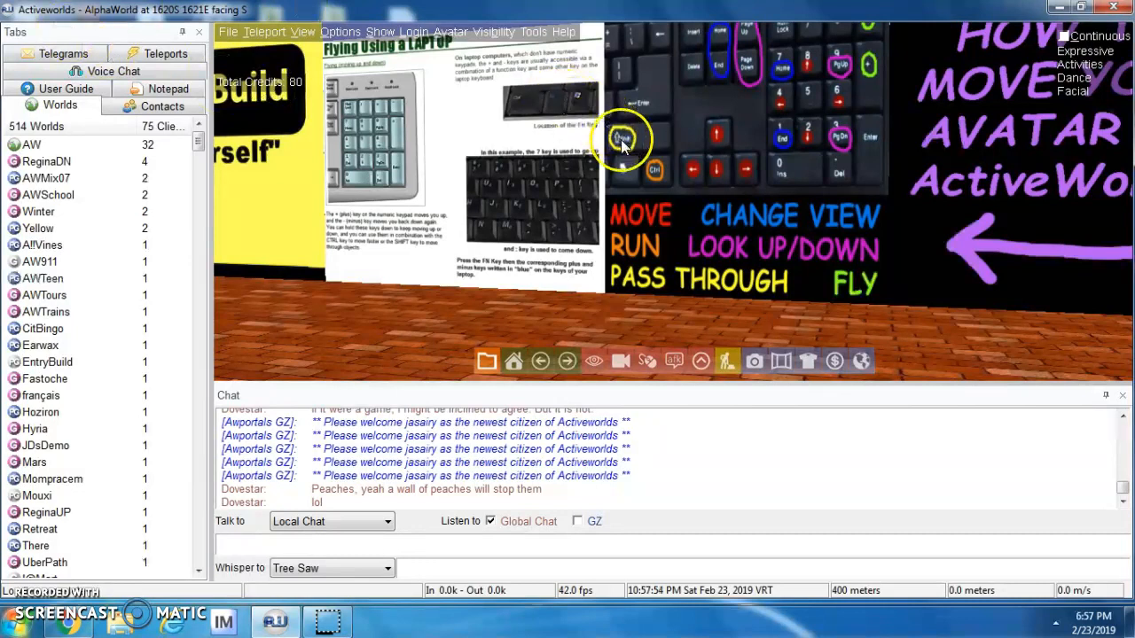
mouse_move(731, 212)
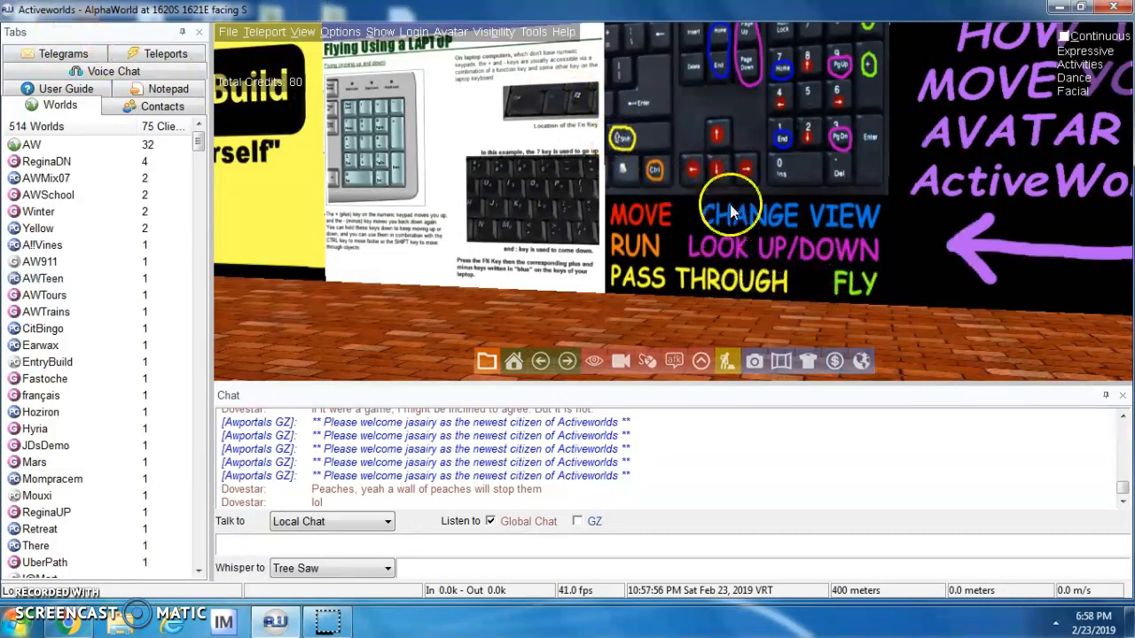
mouse_move(748, 174)
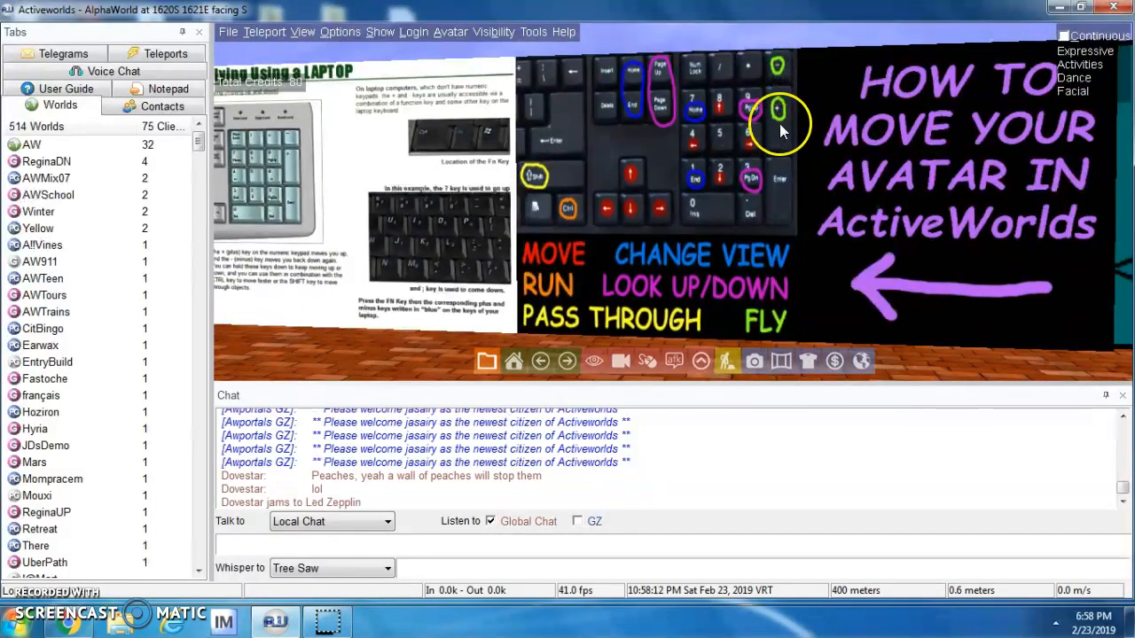
mouse_move(780, 93)
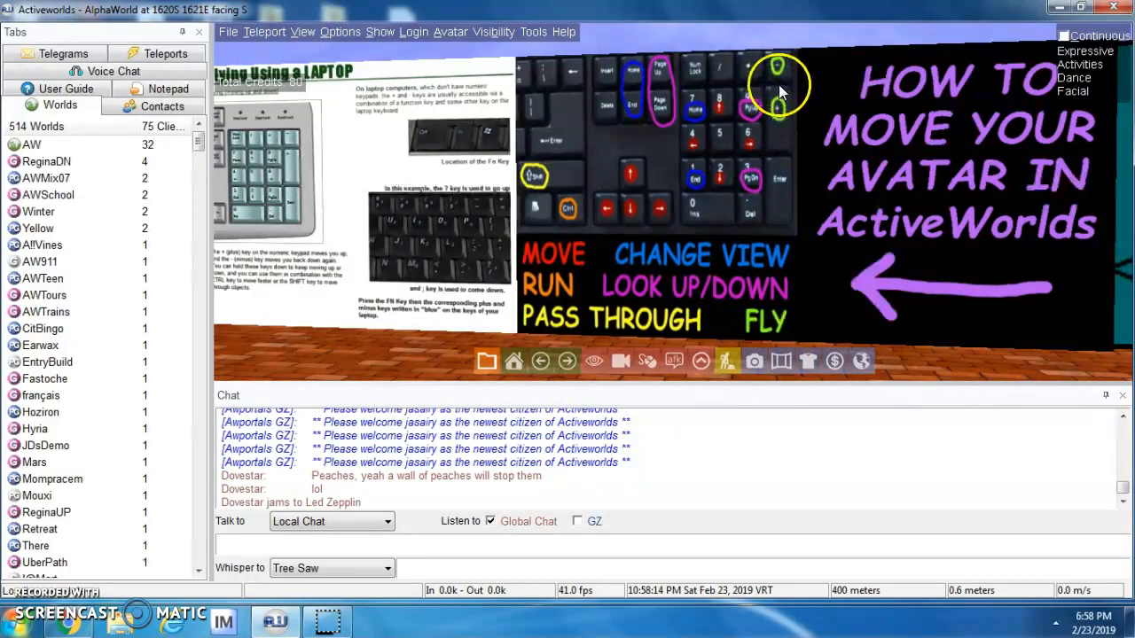
mouse_move(779, 169)
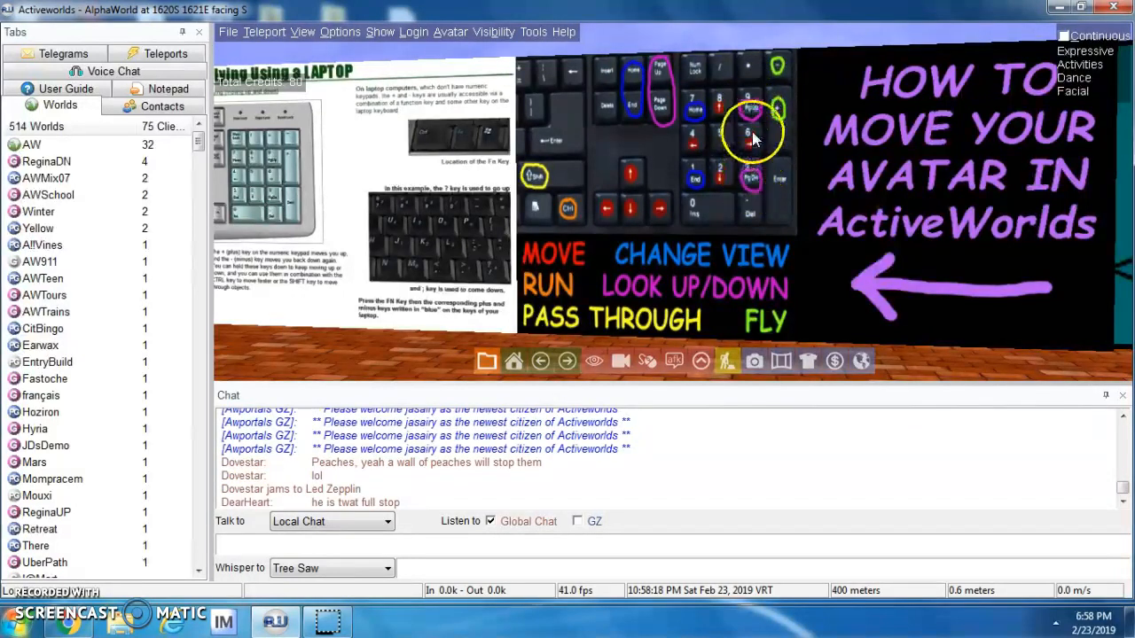
mouse_move(752, 110)
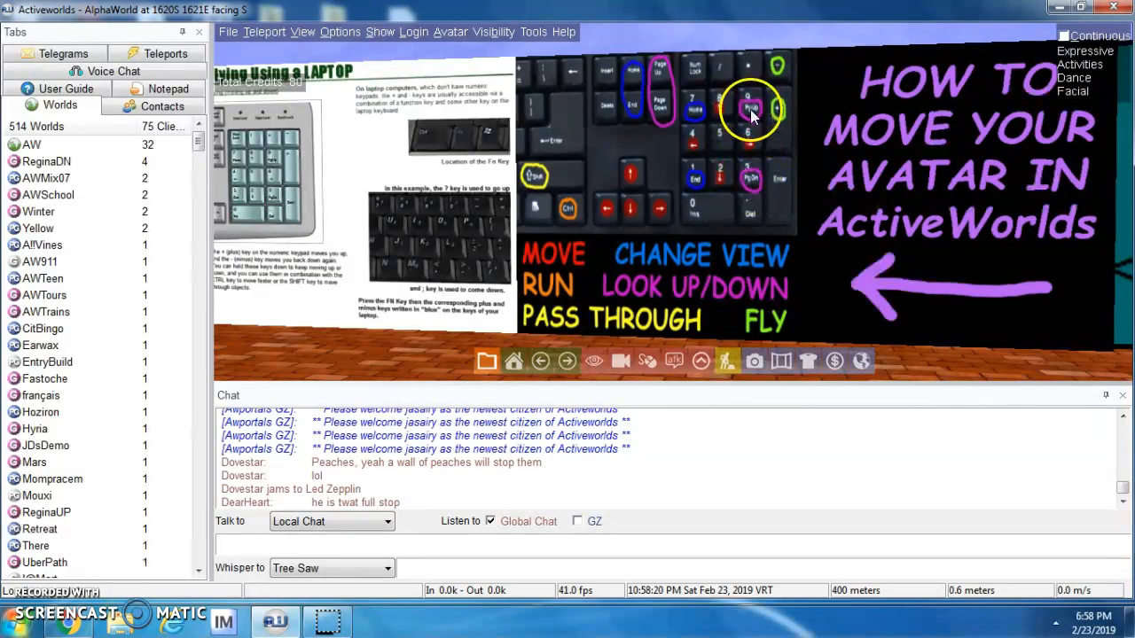
mouse_move(743, 232)
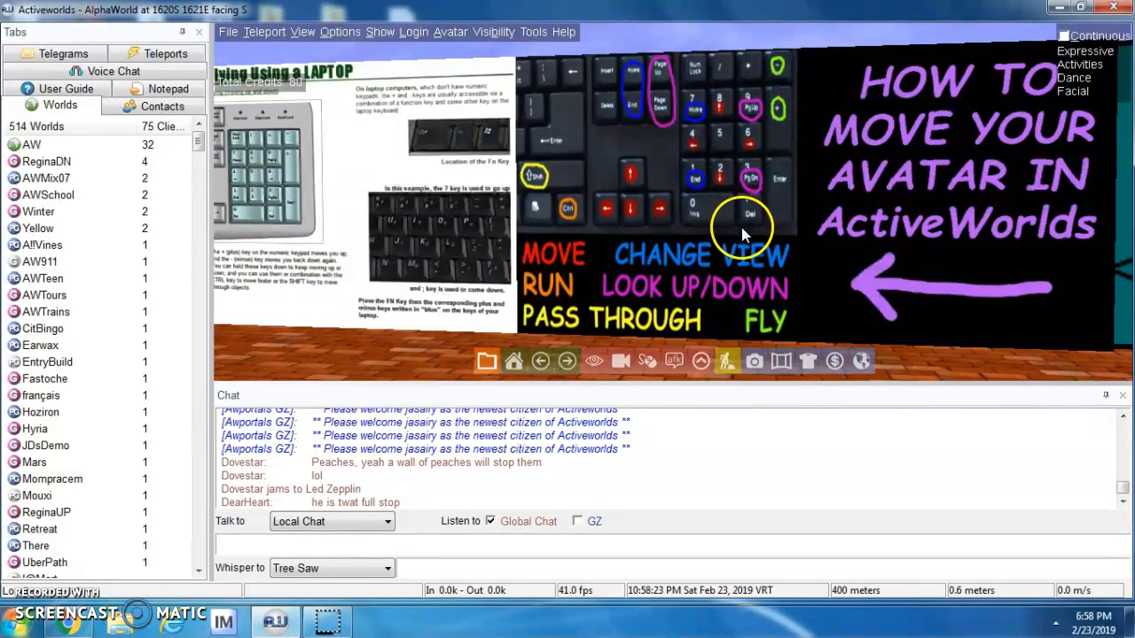
mouse_move(695, 120)
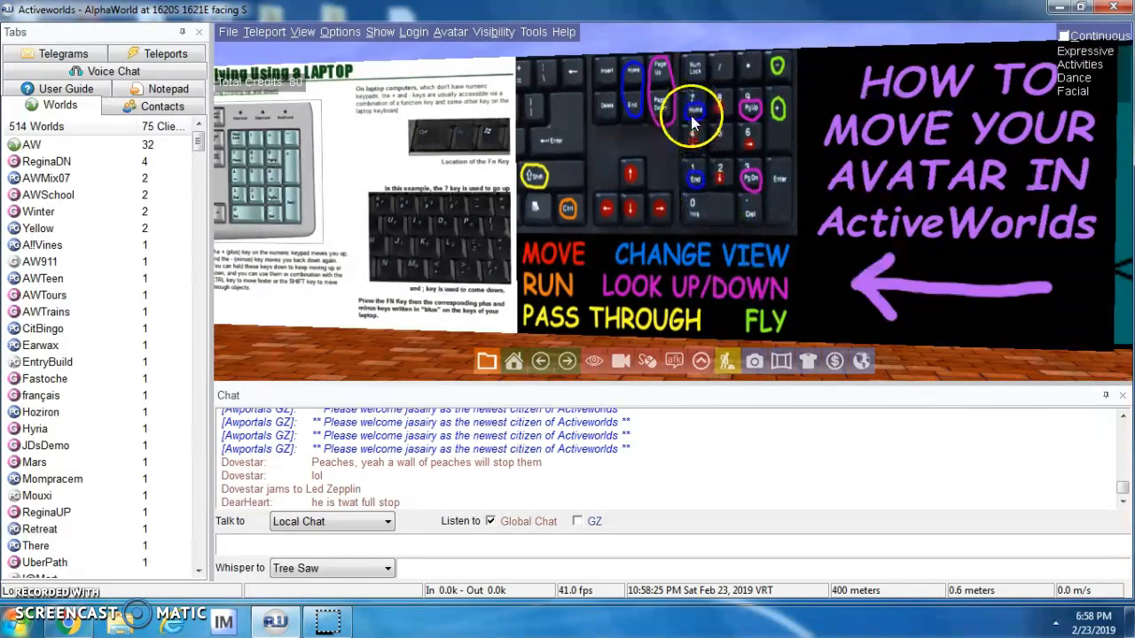
mouse_move(708, 106)
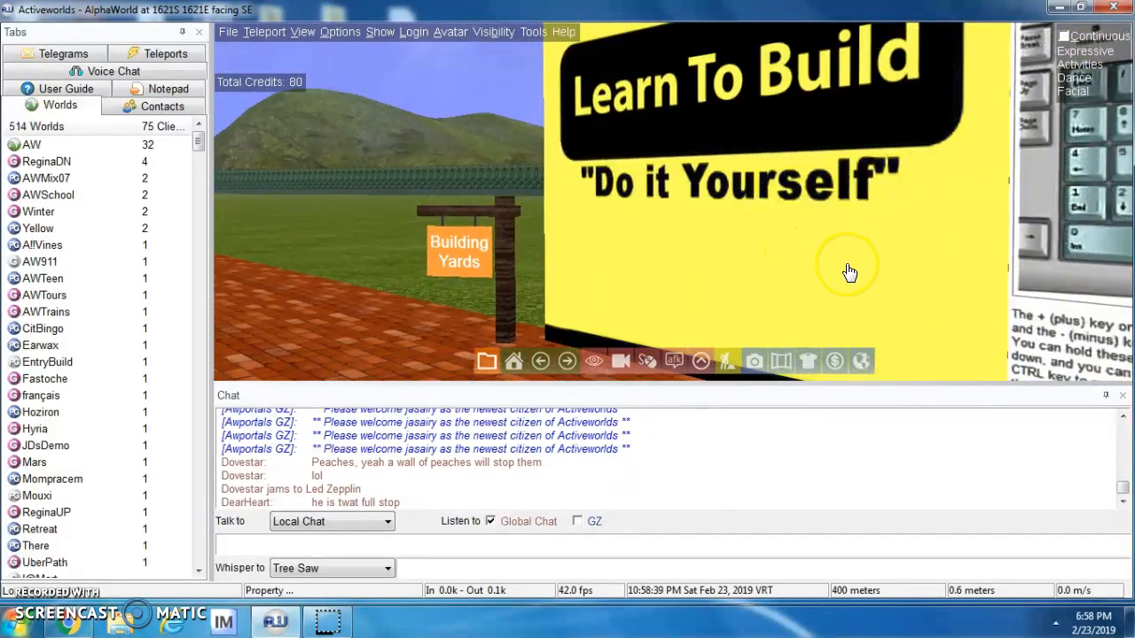
mouse_move(753, 234)
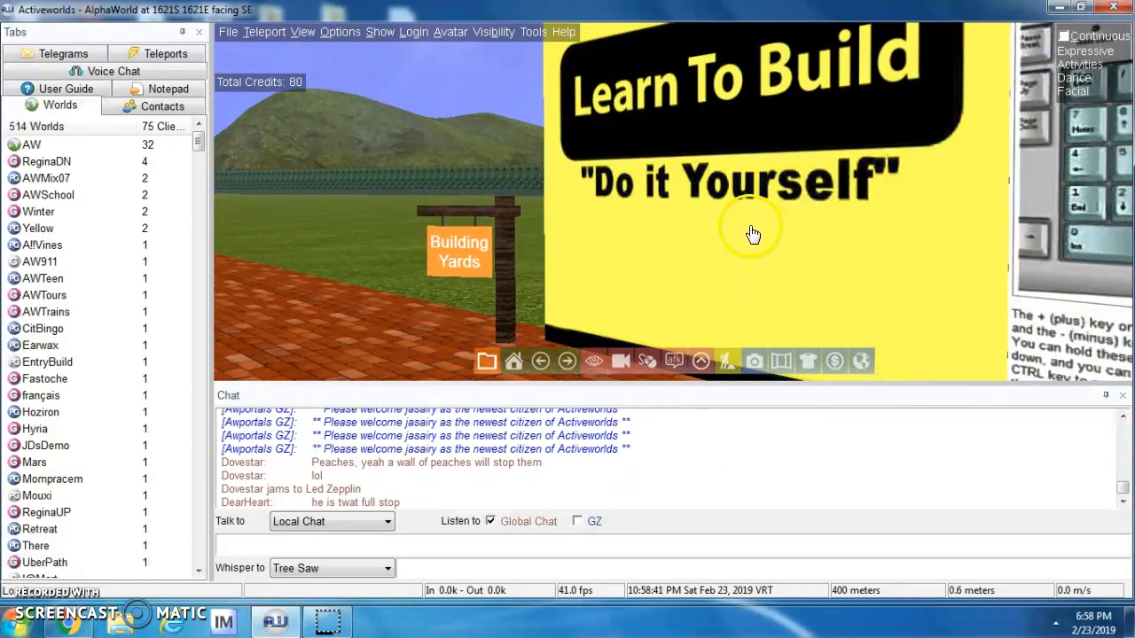
mouse_move(745, 151)
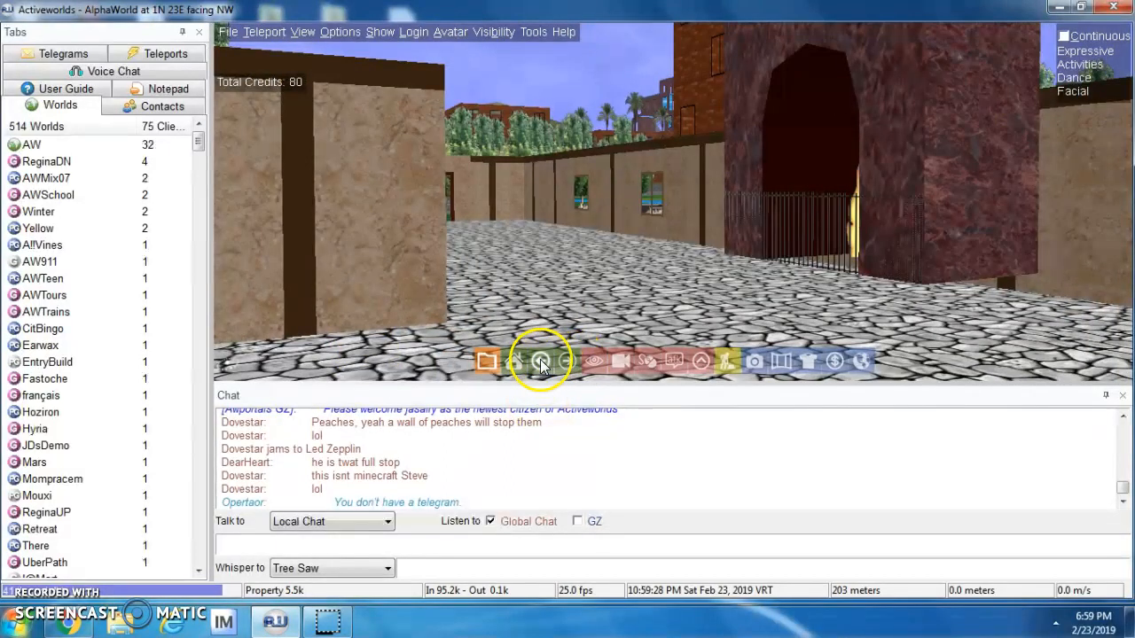
left_click(541, 362)
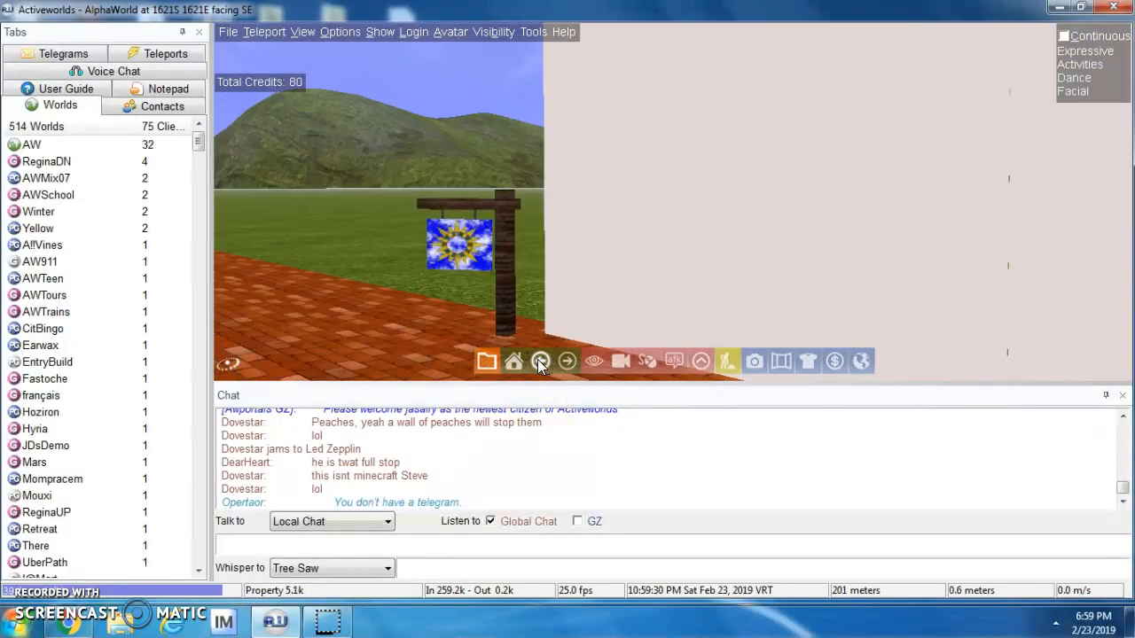
left_click(541, 362)
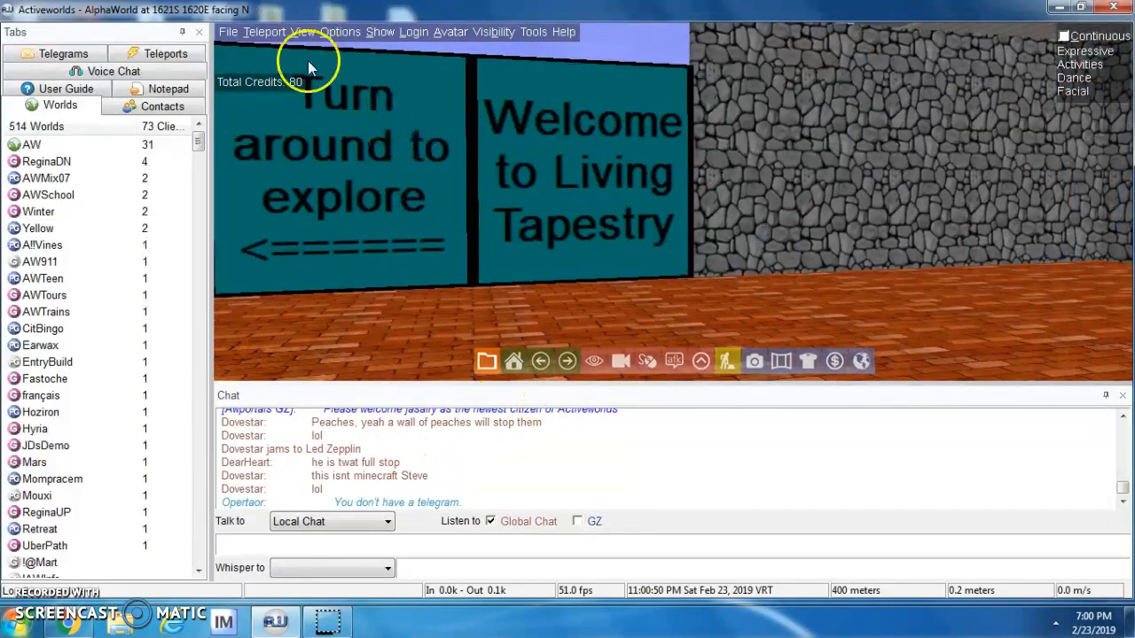
Step: Bring up the Teleport menu showing the Make This My Home option
left_click(262, 31)
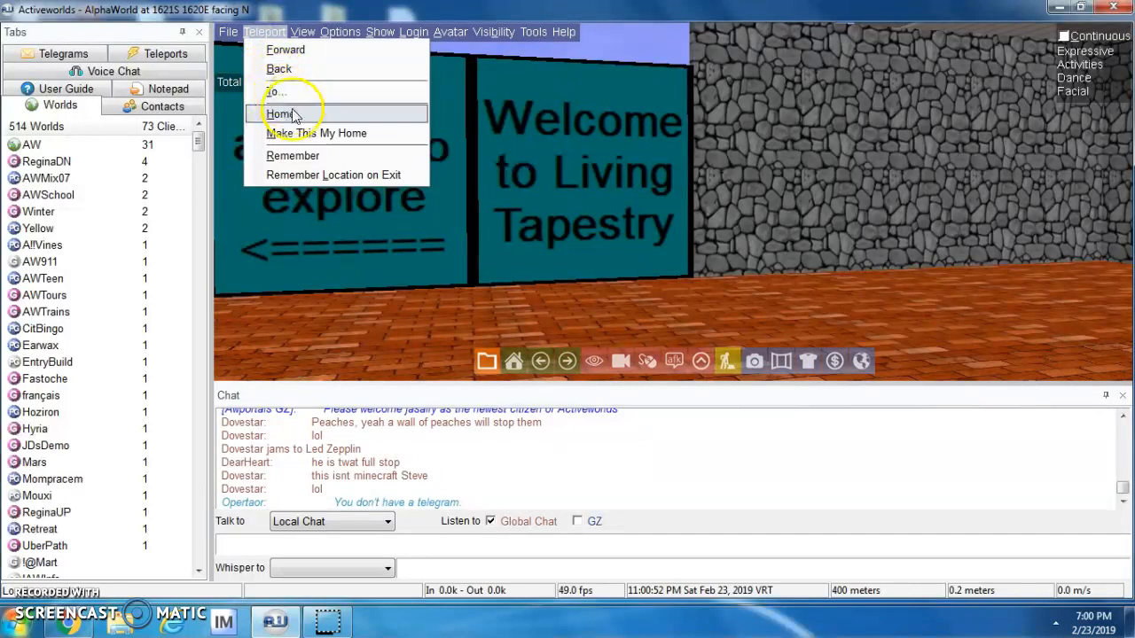
mouse_move(316, 133)
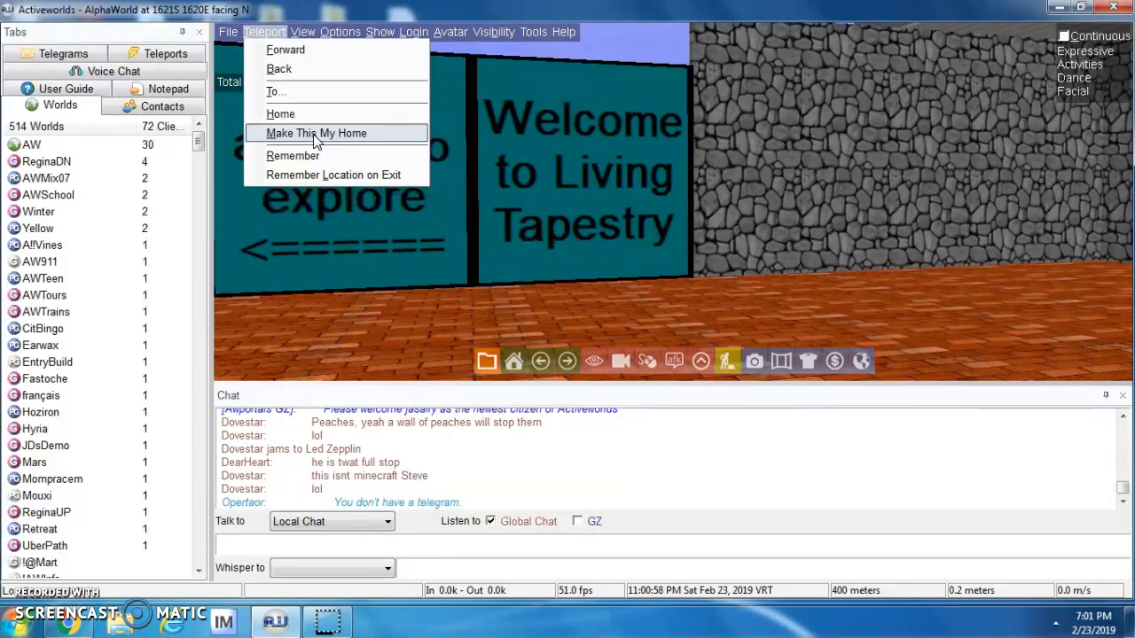
mouse_move(973, 248)
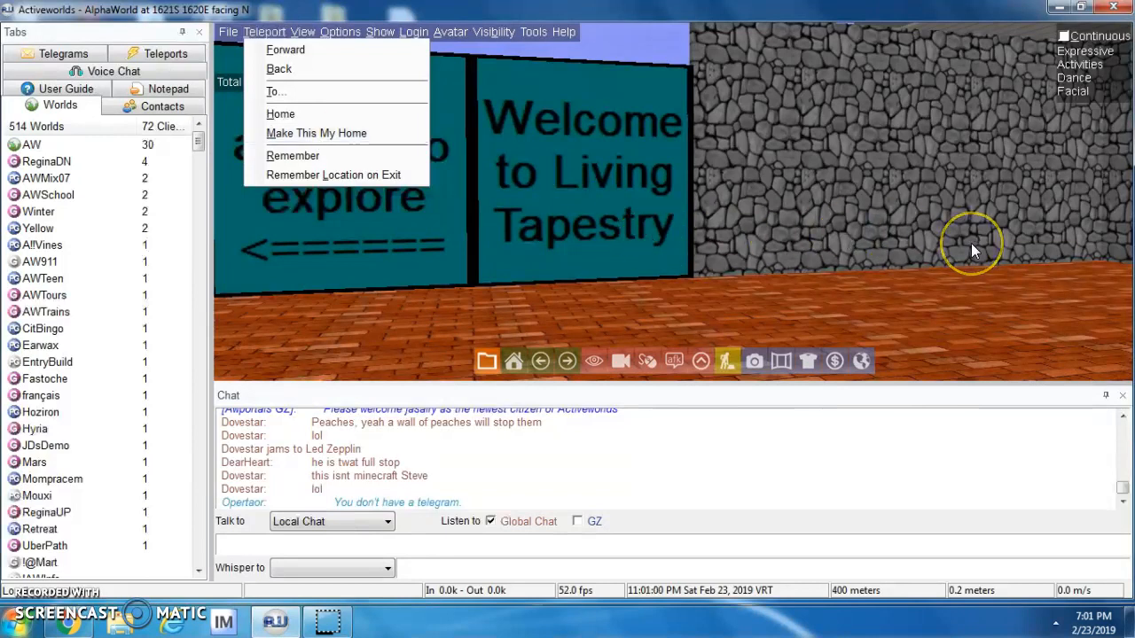
mouse_move(972, 252)
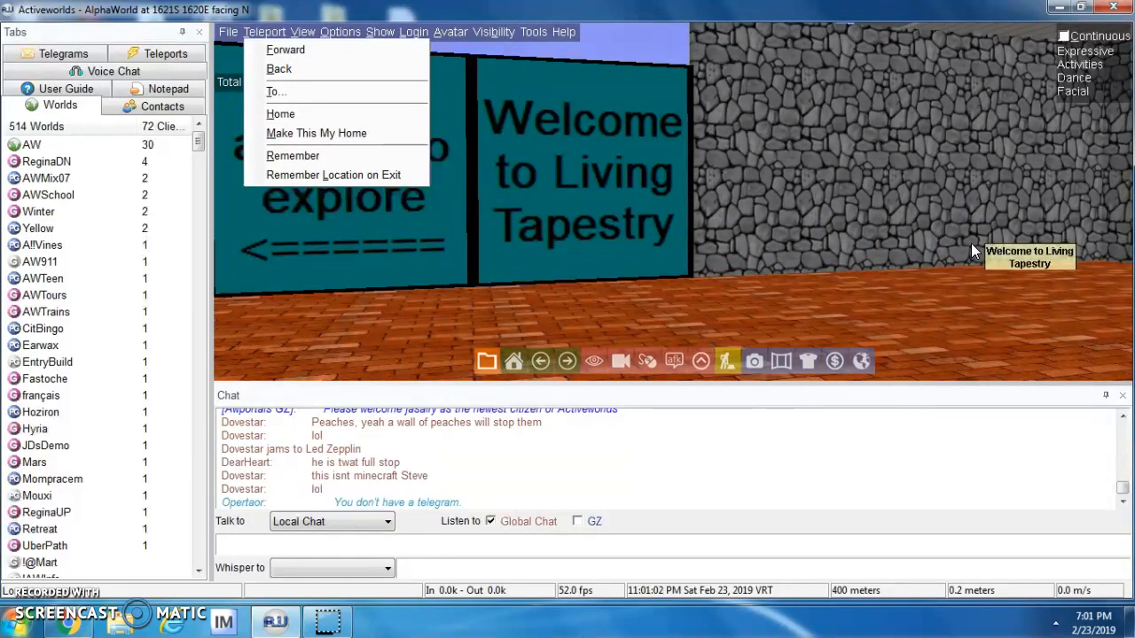
mouse_move(736, 248)
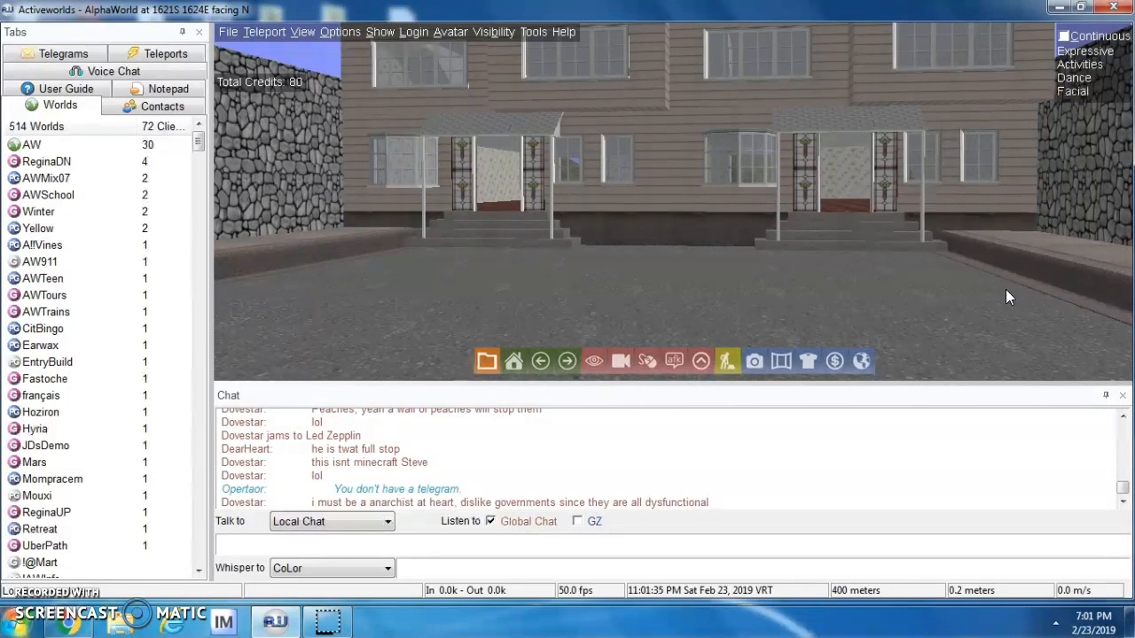
mouse_move(311, 139)
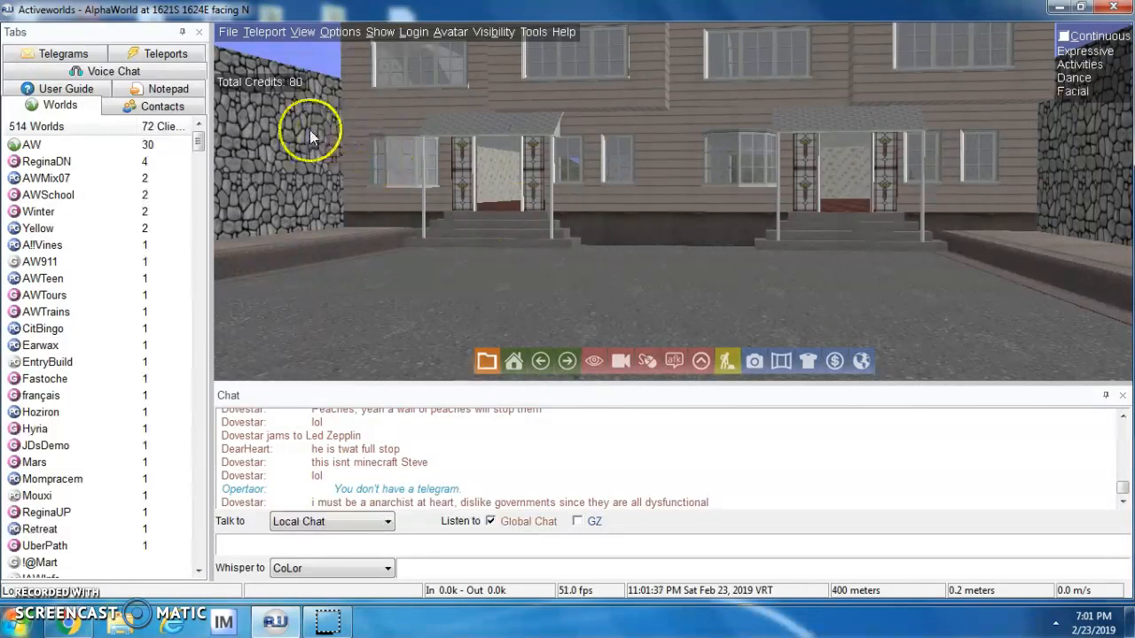